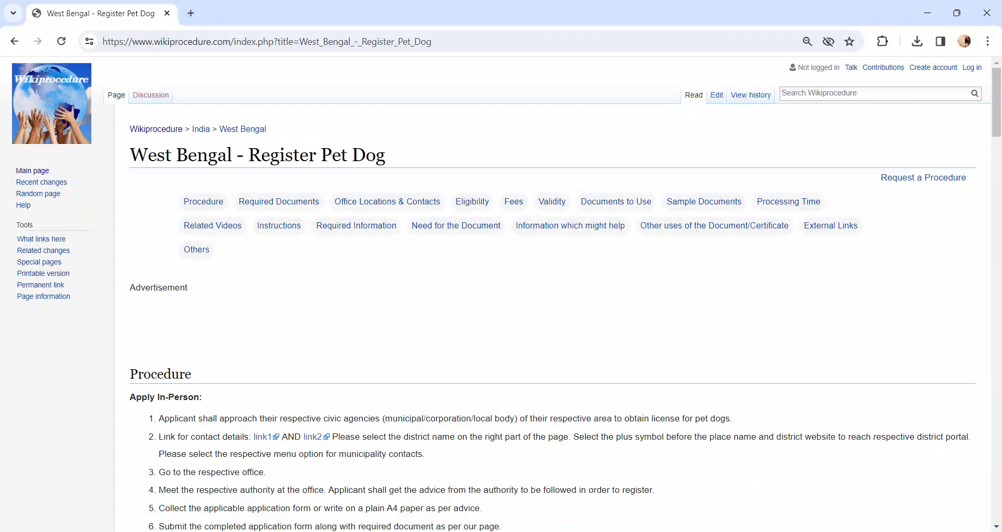
Select the page's web address, then scroll to the Procedure section's Apply In-Person steps and note.
left_click(267, 41)
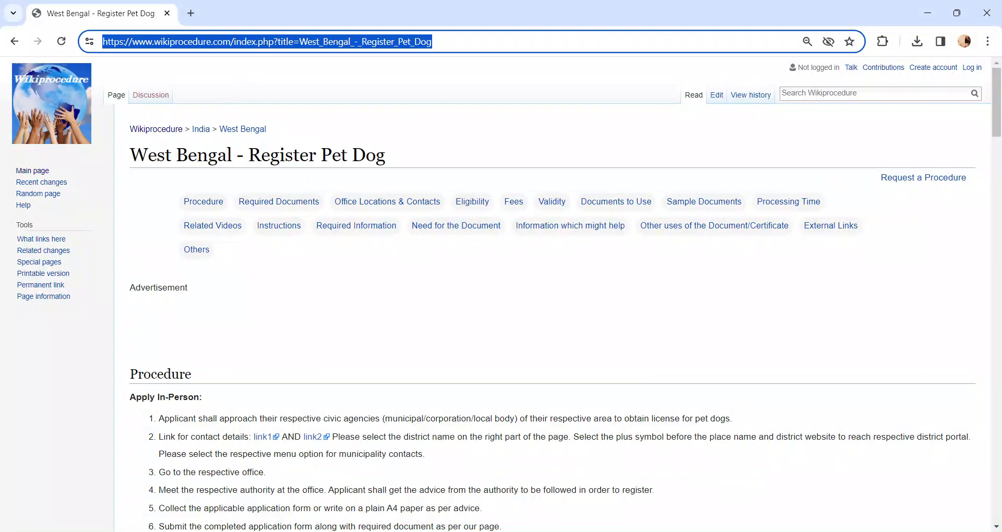
mouse_move(326, 155)
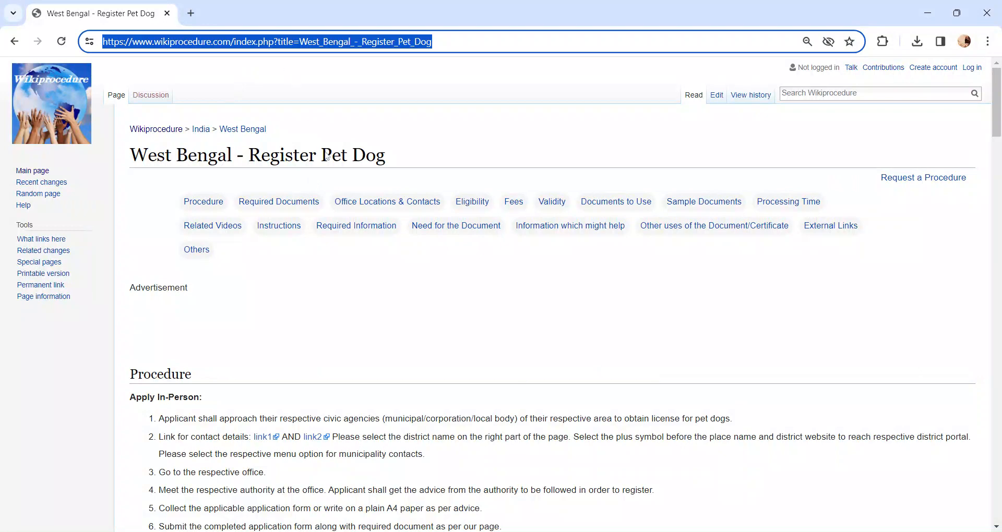
scroll("down", 3)
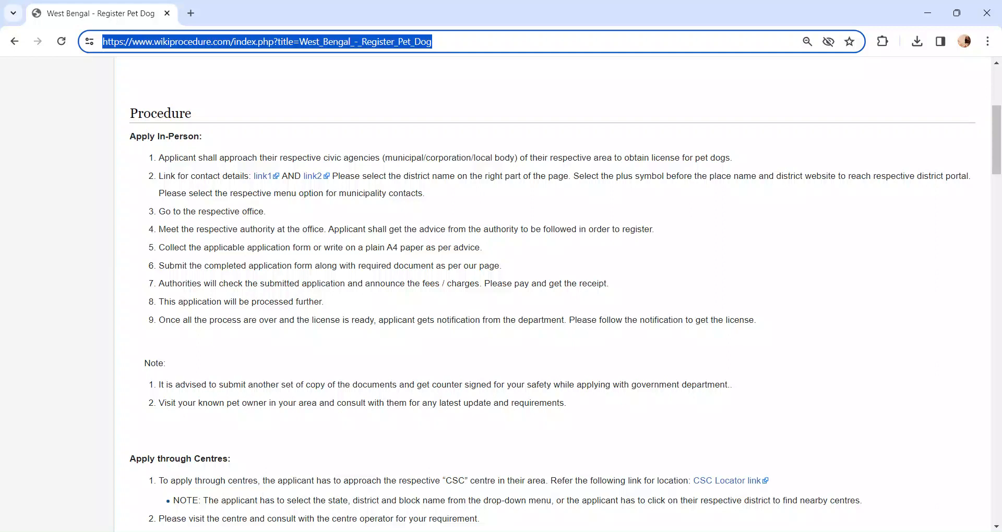
mouse_move(445, 167)
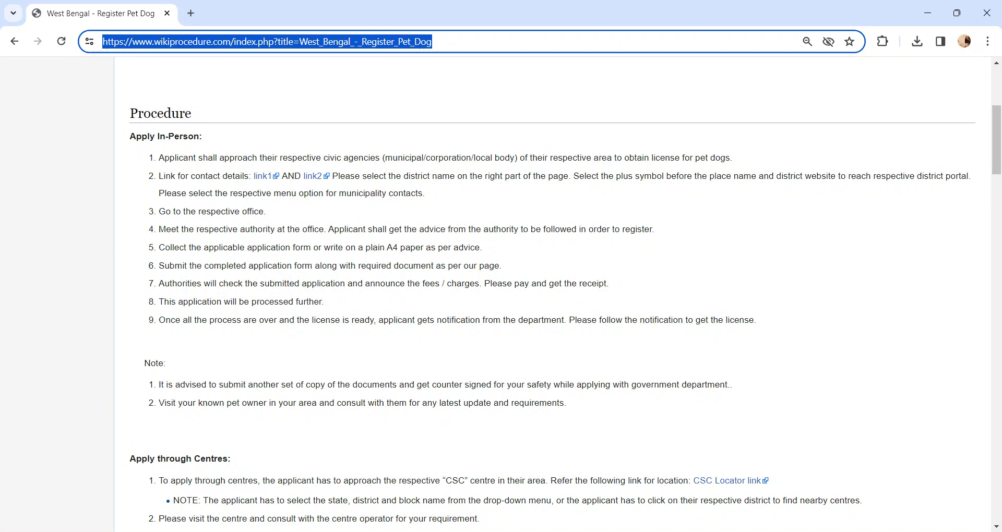
scroll("down", 3)
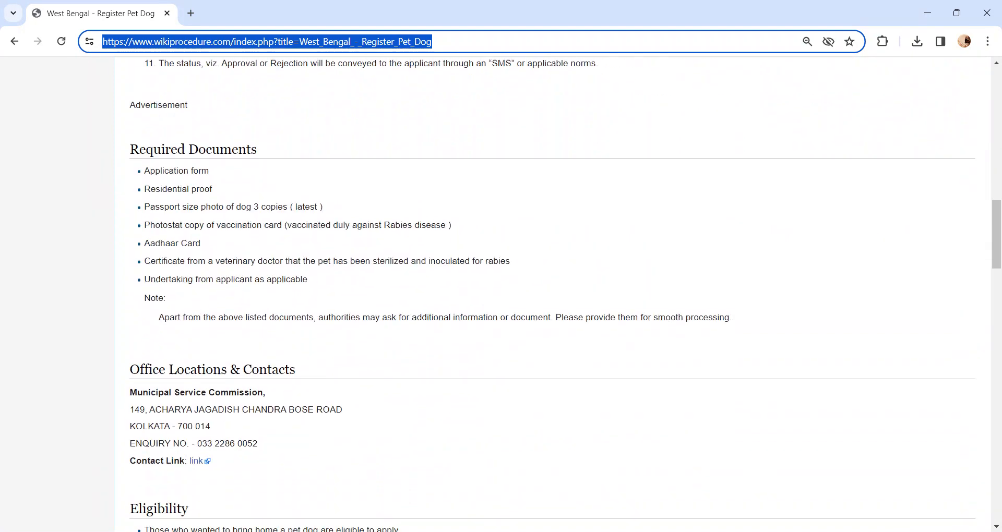
mouse_move(267, 296)
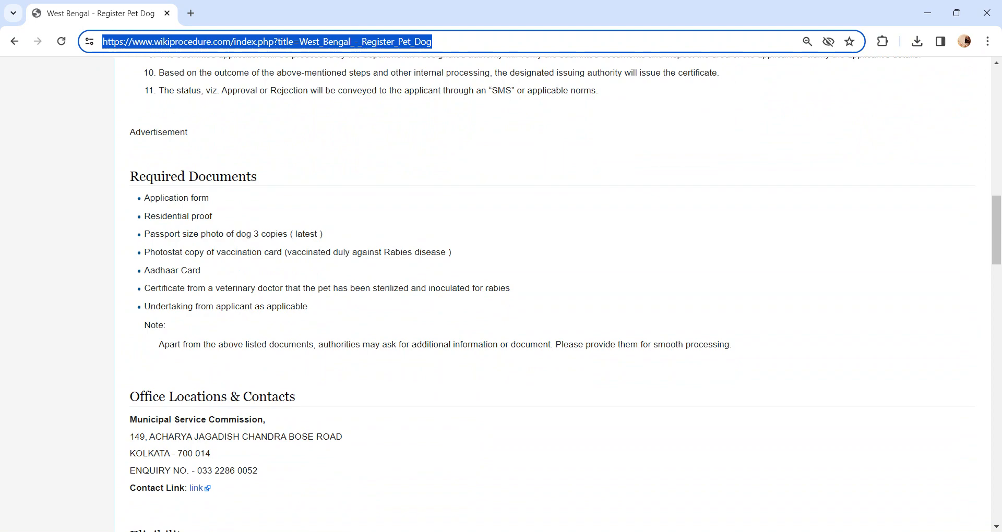
scroll("up", 3)
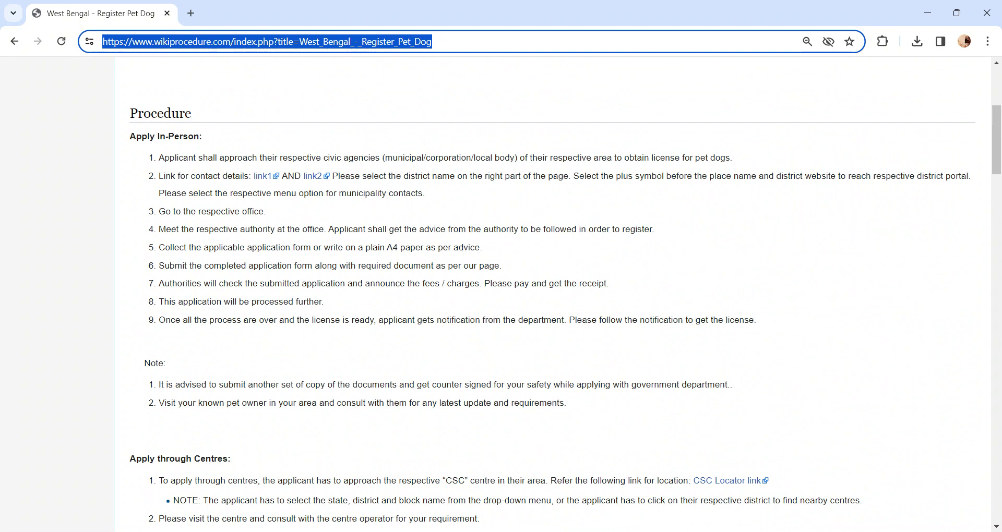
Scroll past the Apply through Centres steps until the Required Documents list and Office Locations appear.
scroll("down", 3)
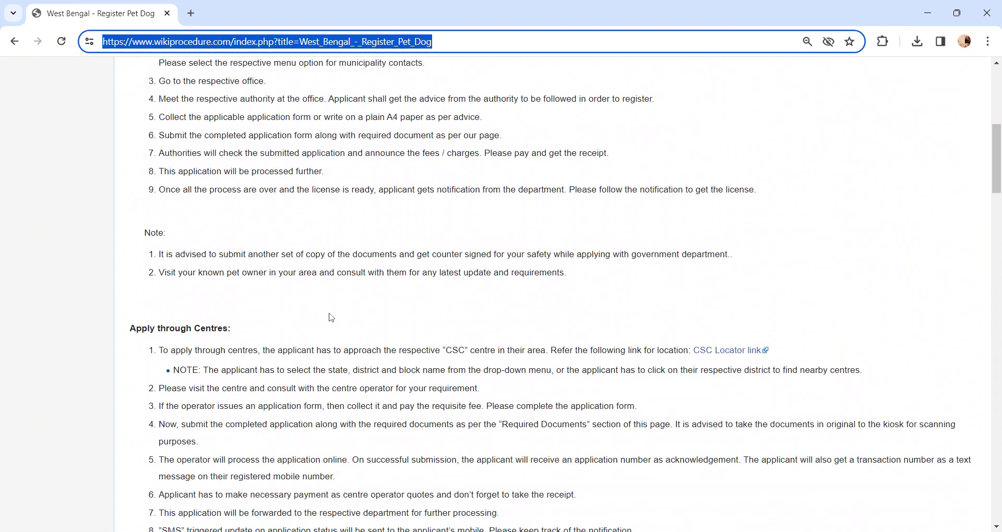
scroll("down", 3)
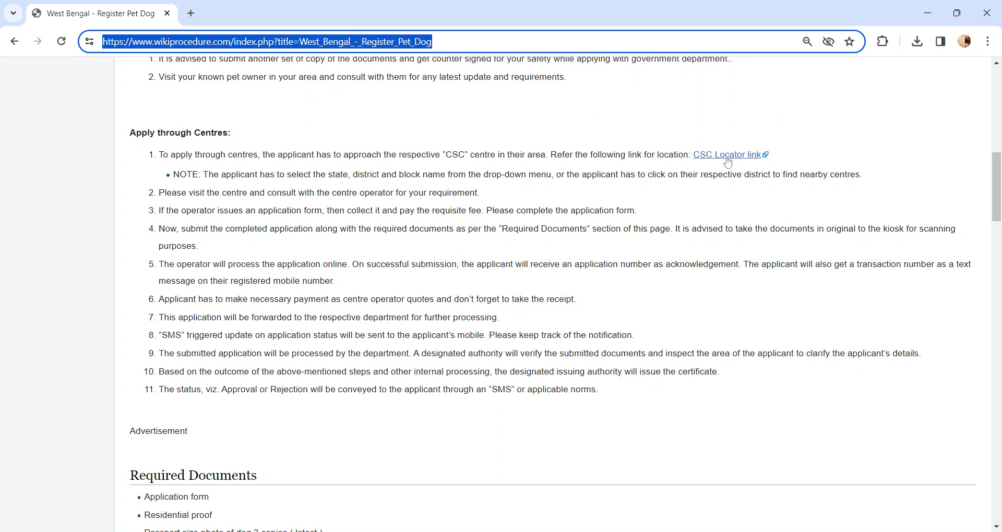
scroll("down", 3)
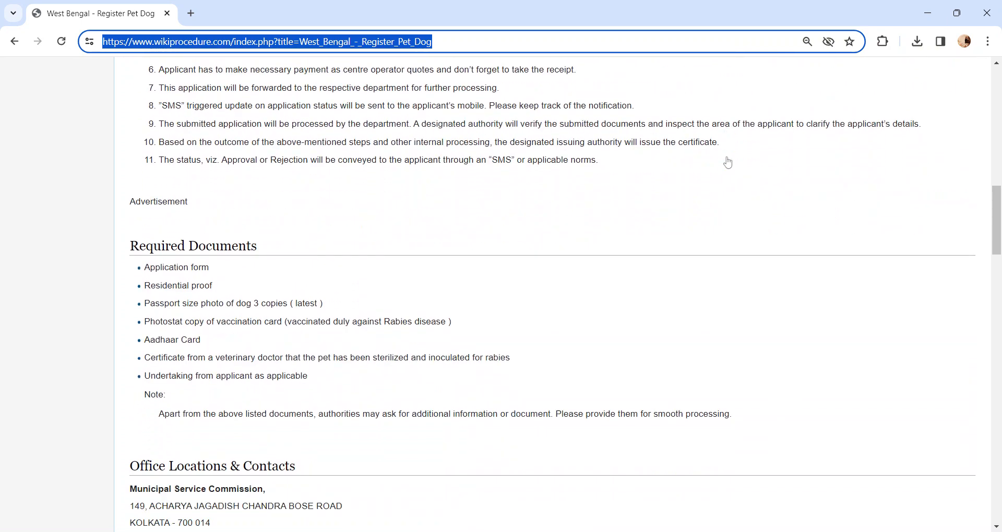
Scroll through Eligibility and Fees down to Need for the Document, Information which might help and External Links.
scroll("down", 3)
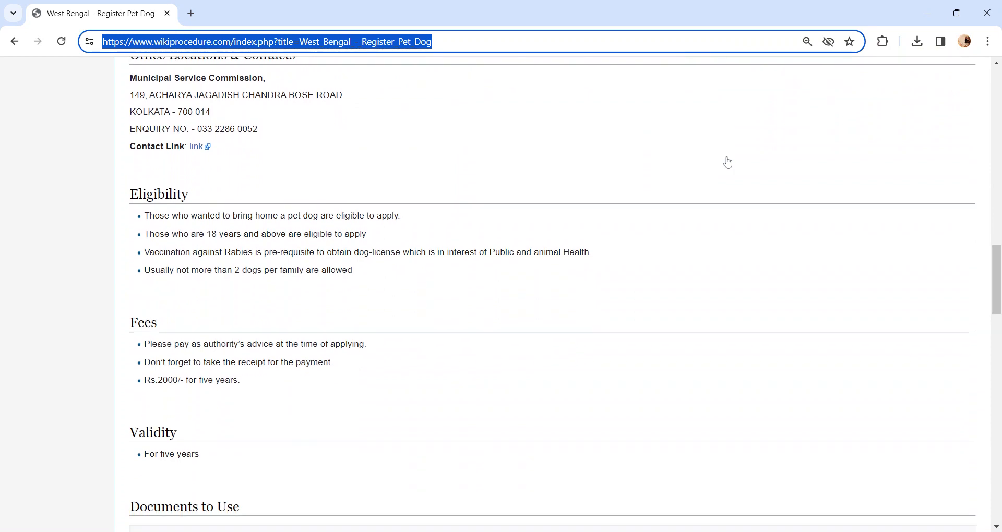
scroll("down", 3)
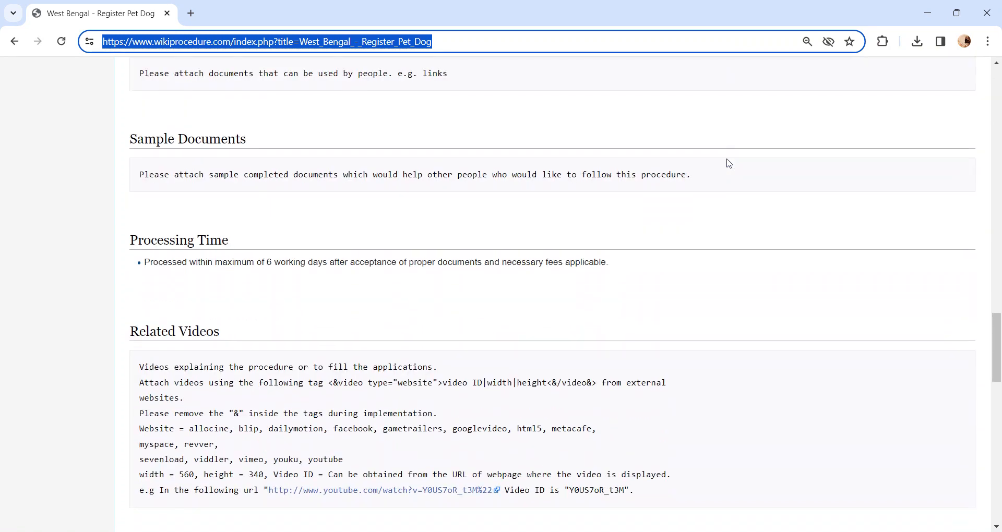
scroll("down", 3)
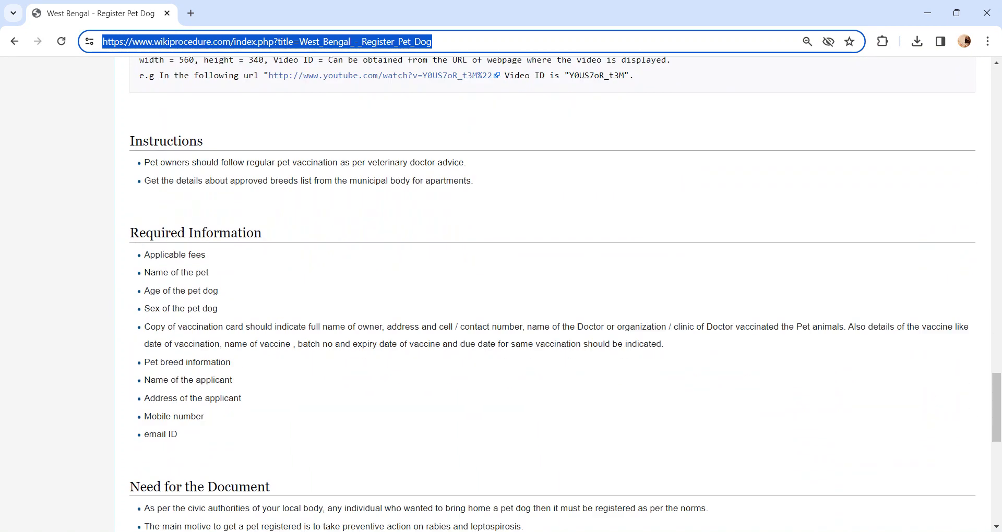
scroll("down", 3)
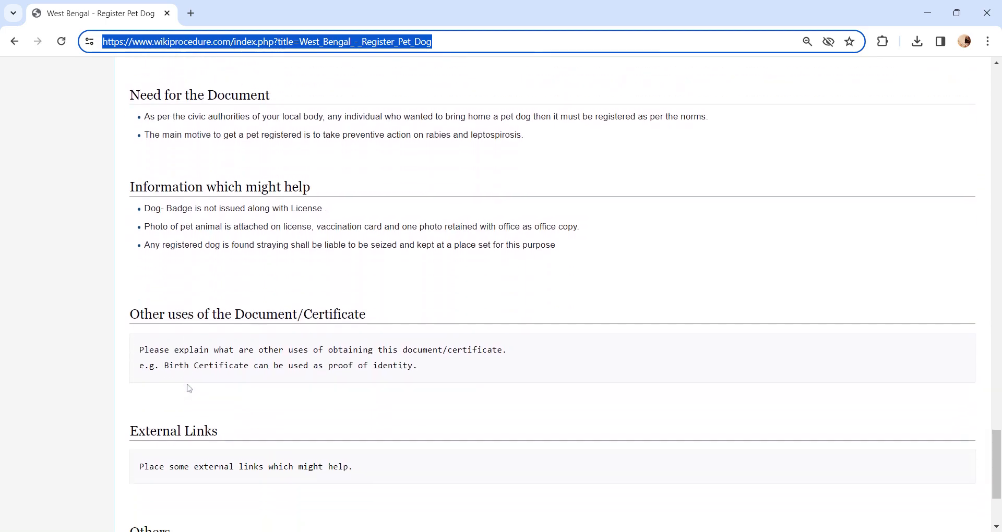